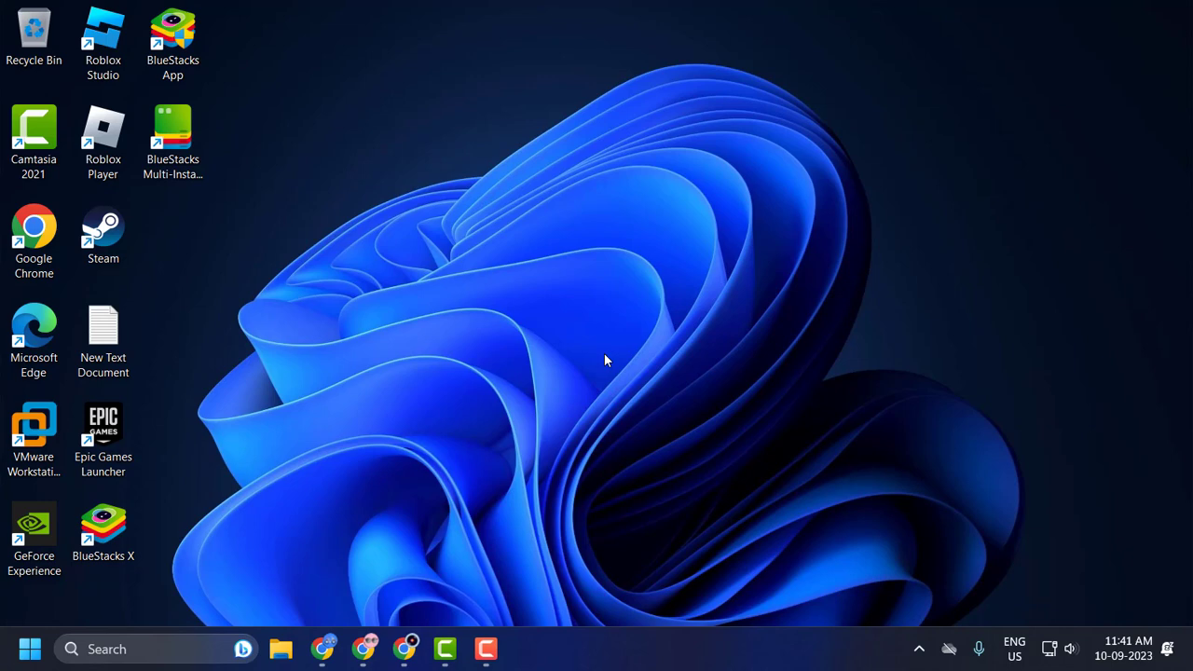
mouse_move(589, 395)
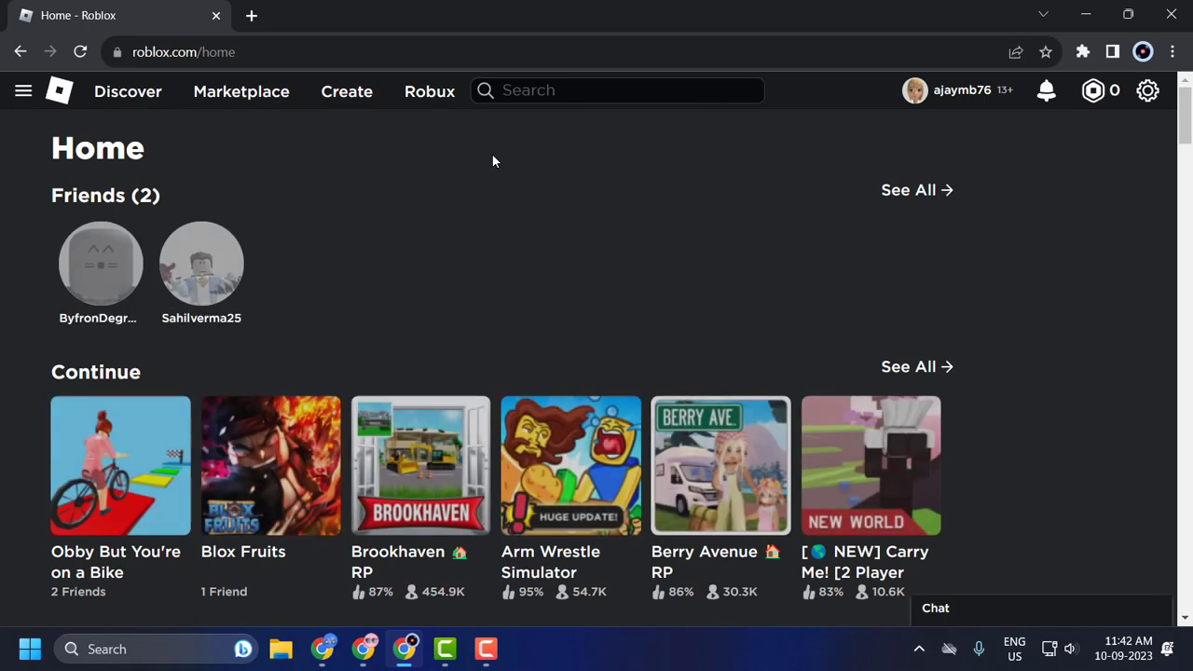
Go from Create into the Creator Hub Marketplace and browse its Images category
left_click(346, 89)
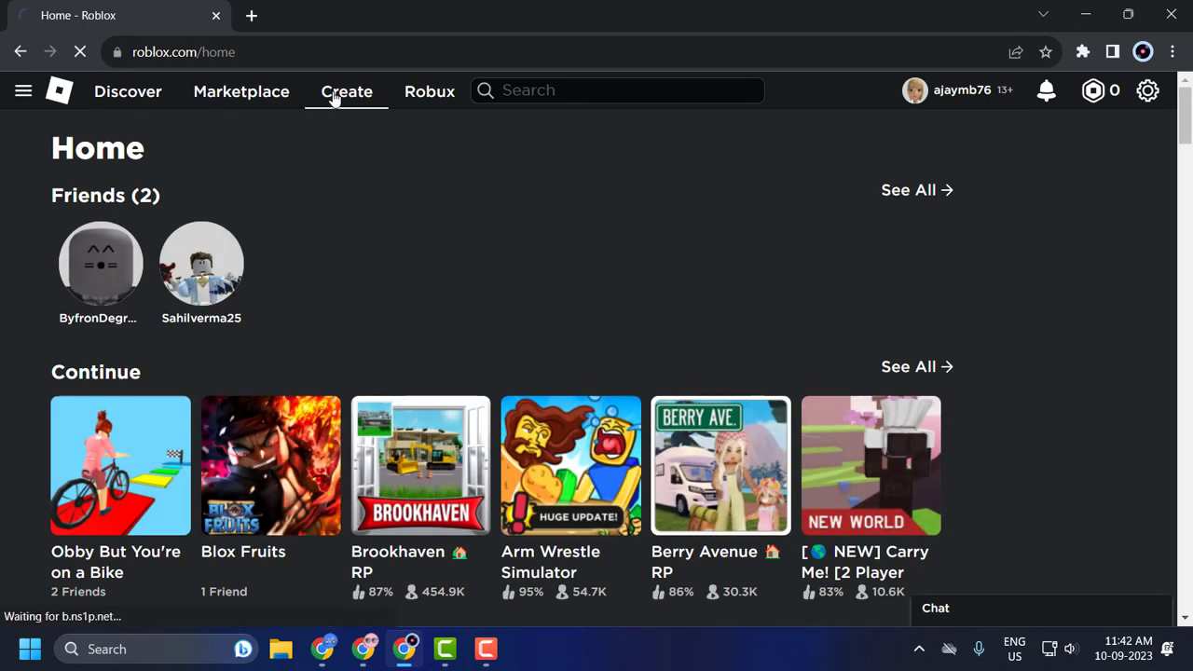
left_click(347, 89)
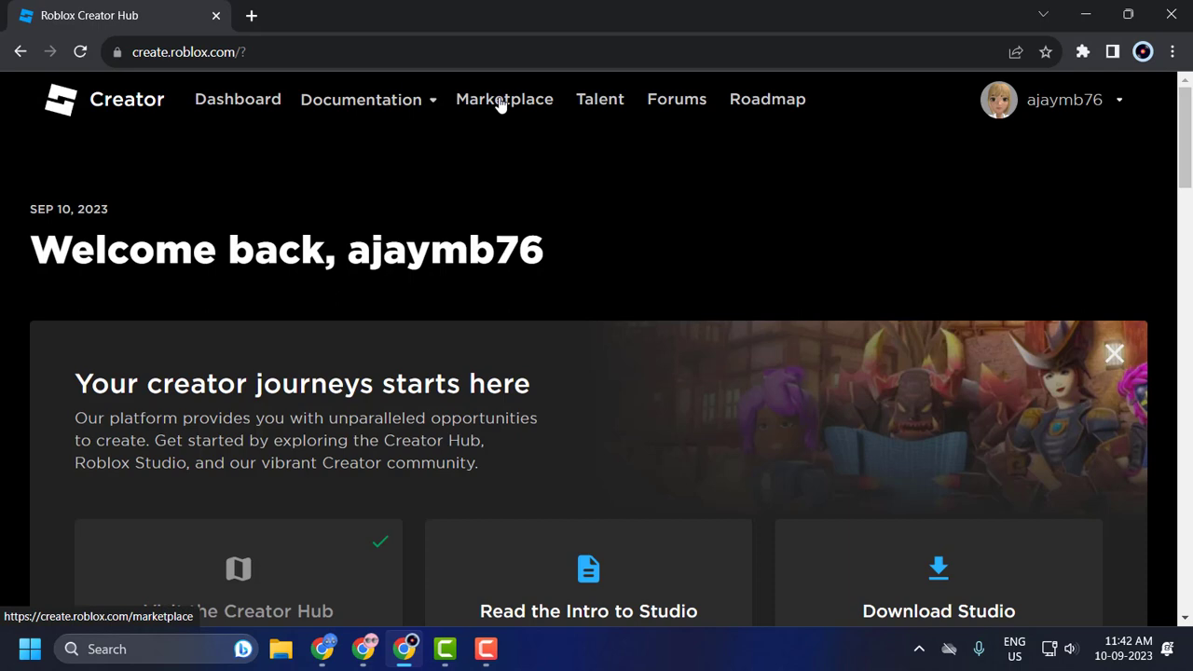
left_click(503, 99)
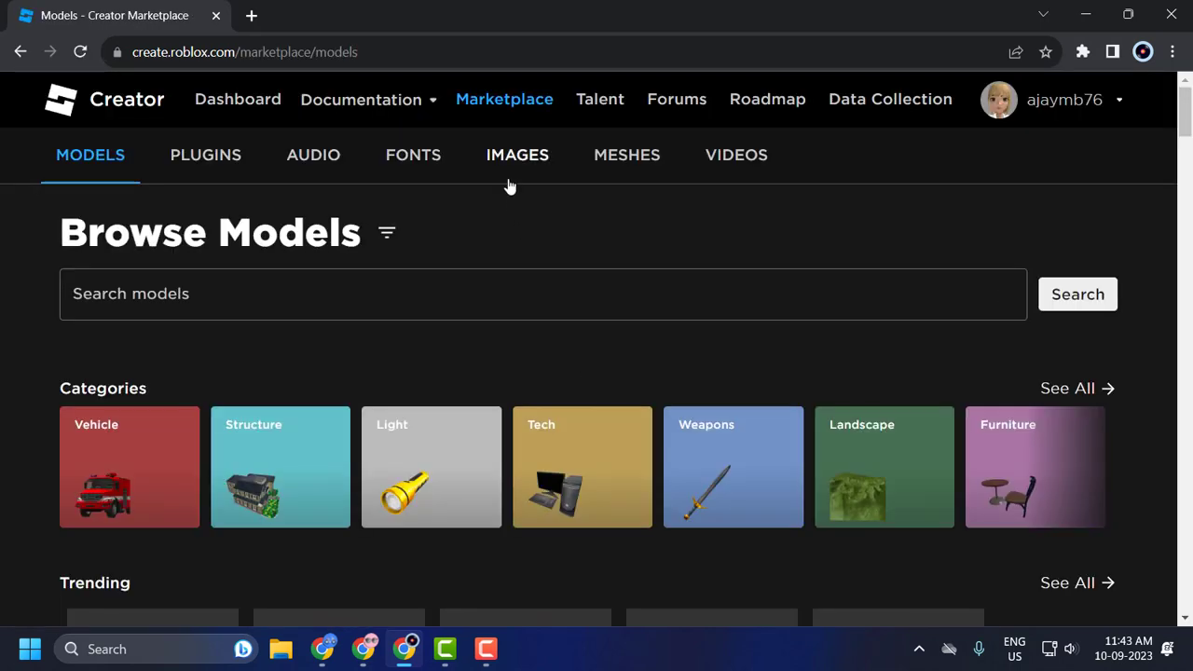
left_click(518, 155)
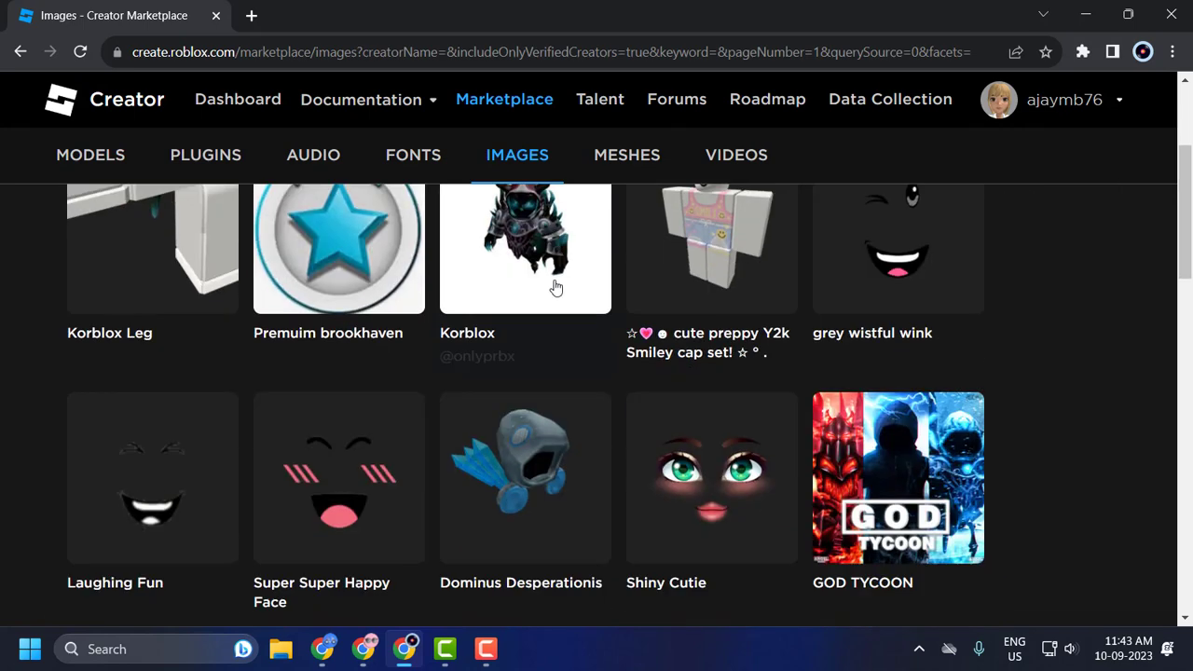
Scroll through the image results and open the Land brookhaven listing
scroll("down", 3)
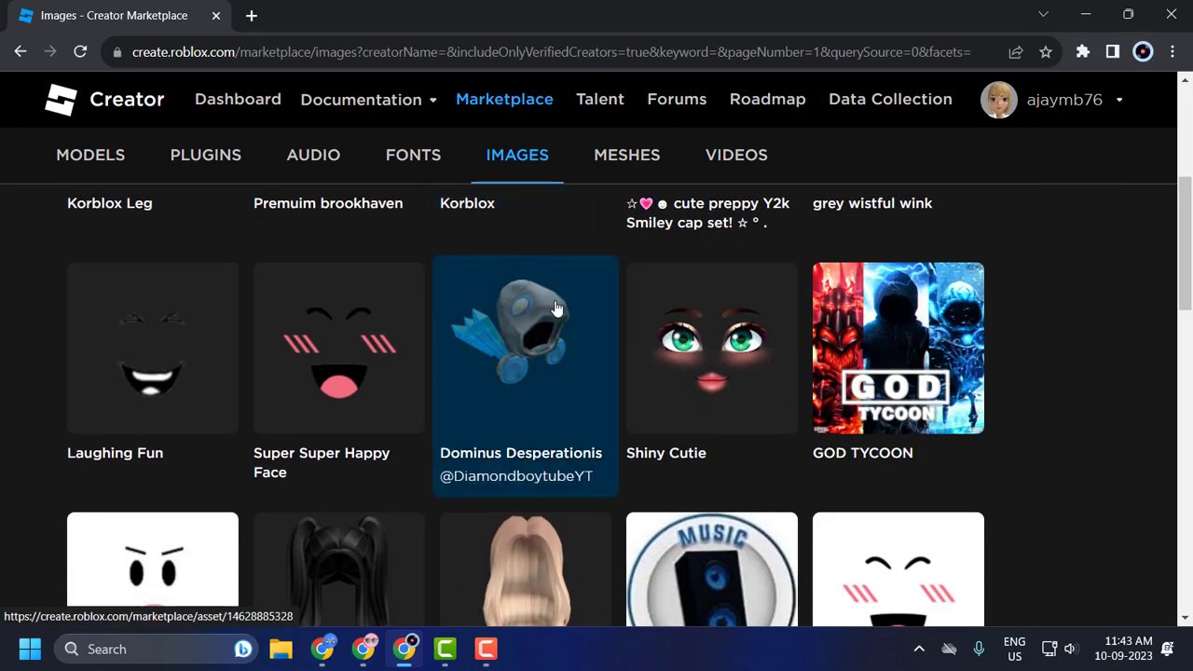
scroll("down", 3)
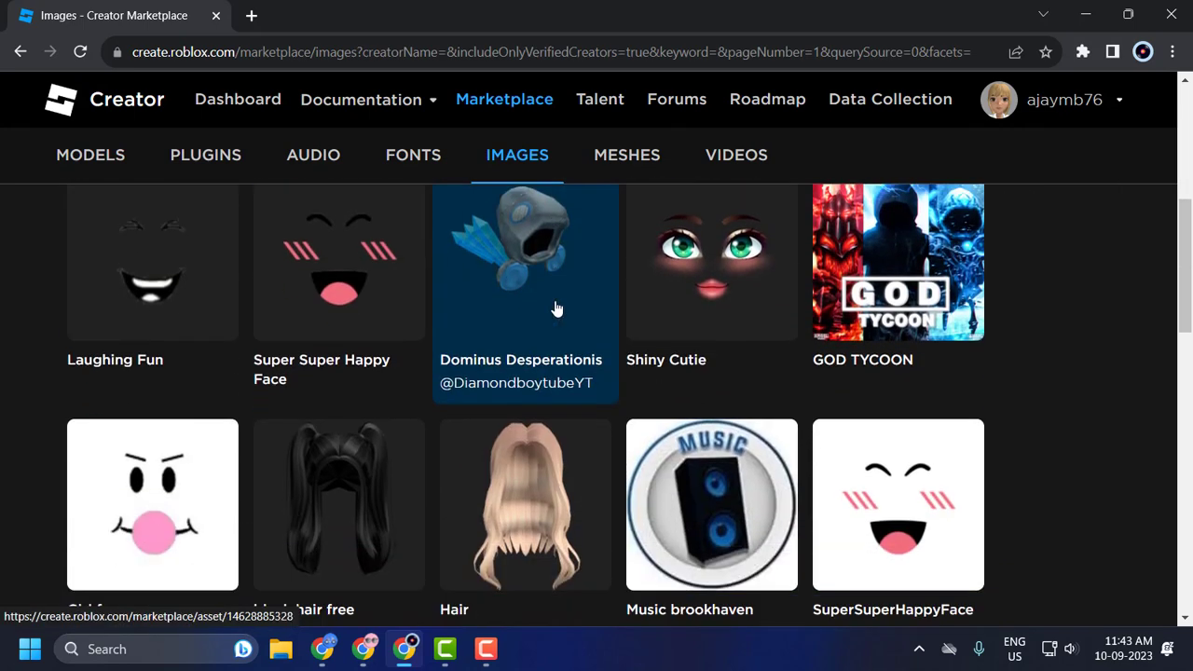
scroll("down", 3)
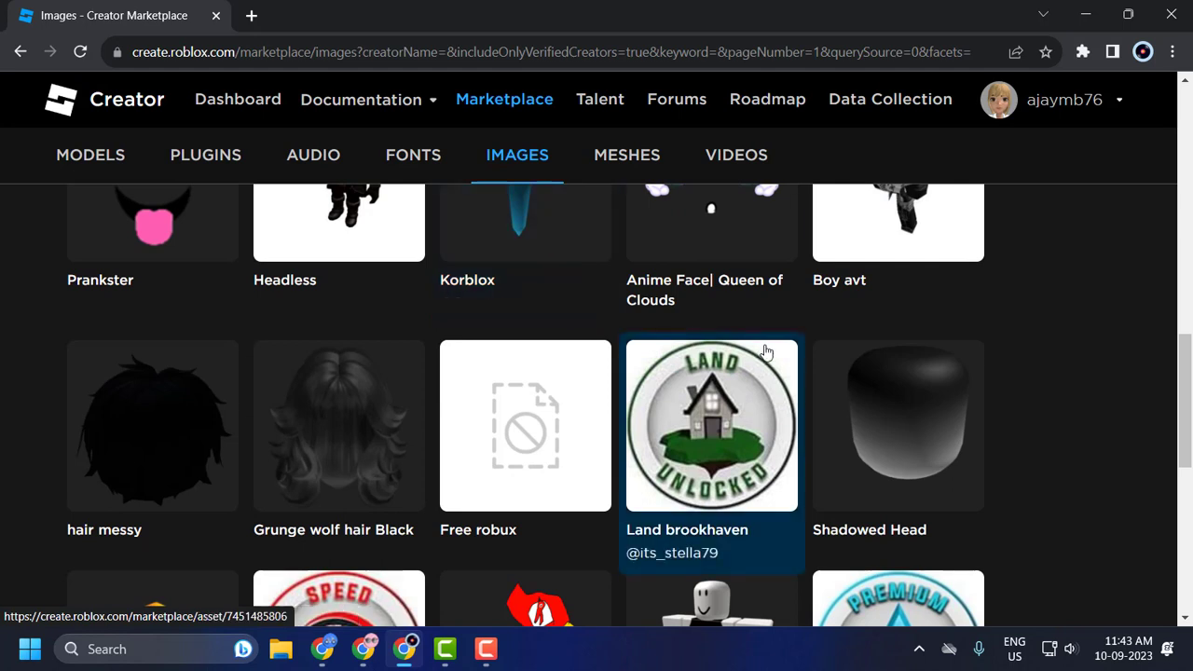
mouse_move(723, 425)
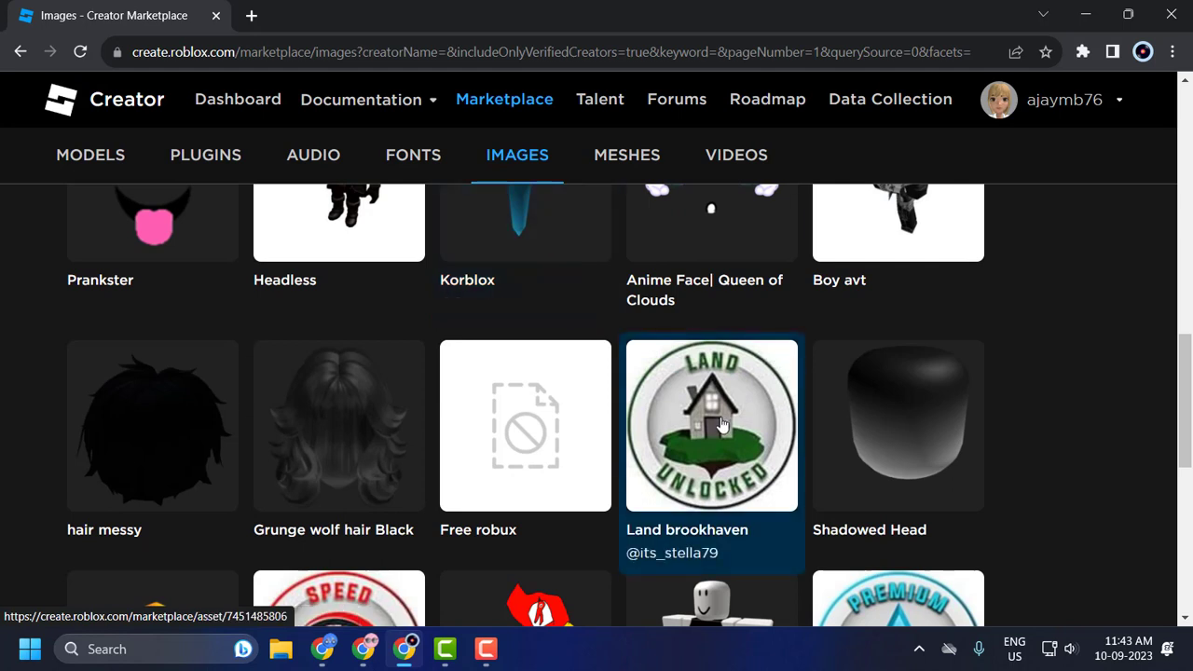
left_click(712, 425)
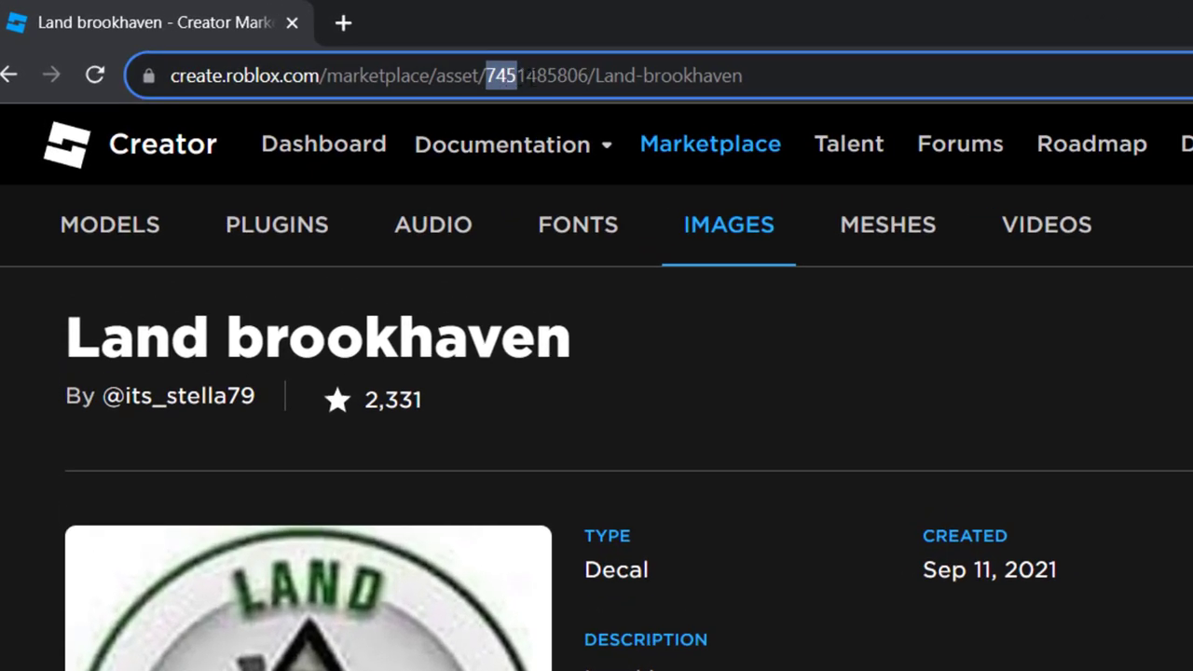
Select the Land brookhaven decal's numeric asset ID in the address bar to copy it
double_click(537, 74)
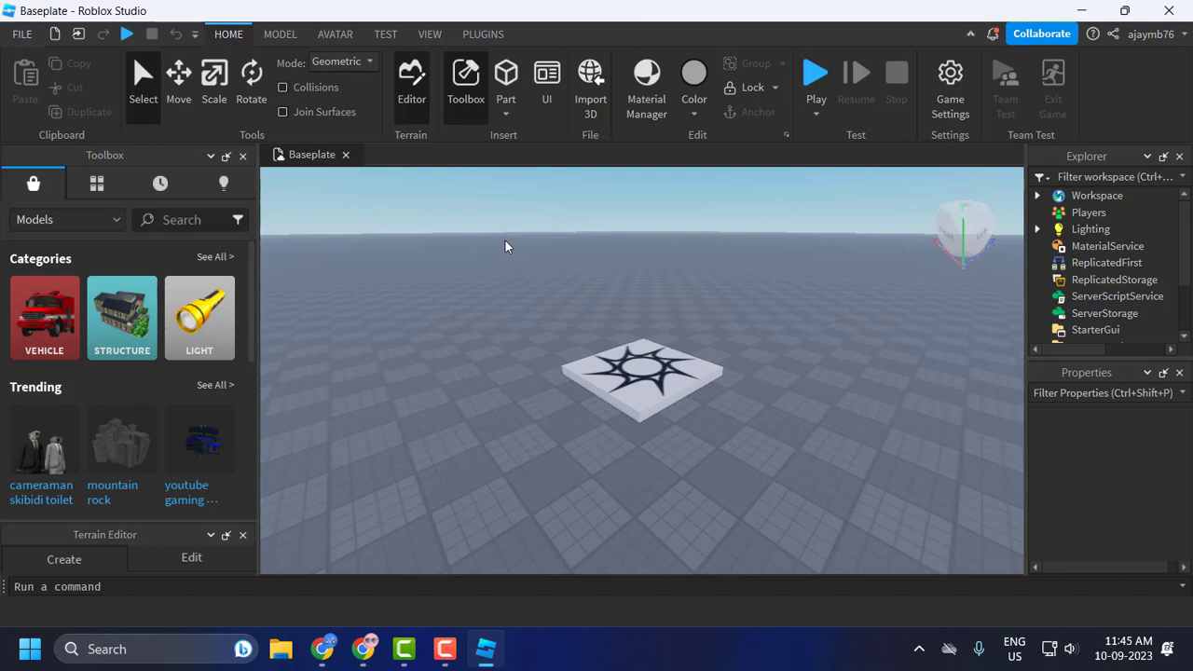
mouse_move(541, 227)
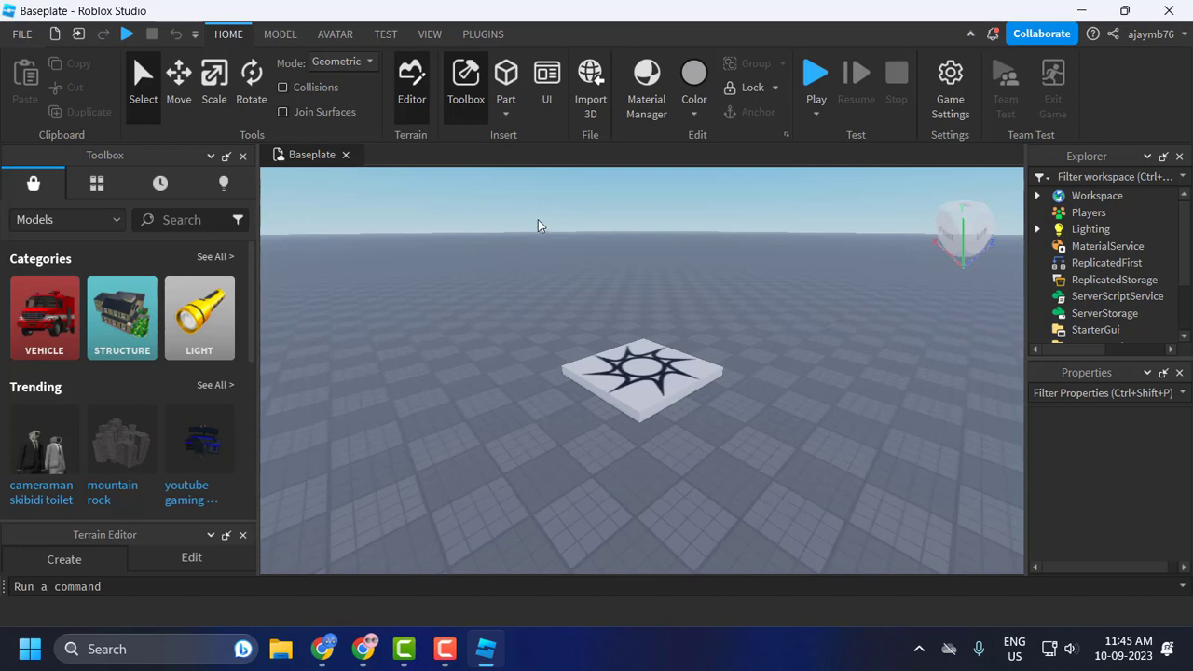
mouse_move(213, 74)
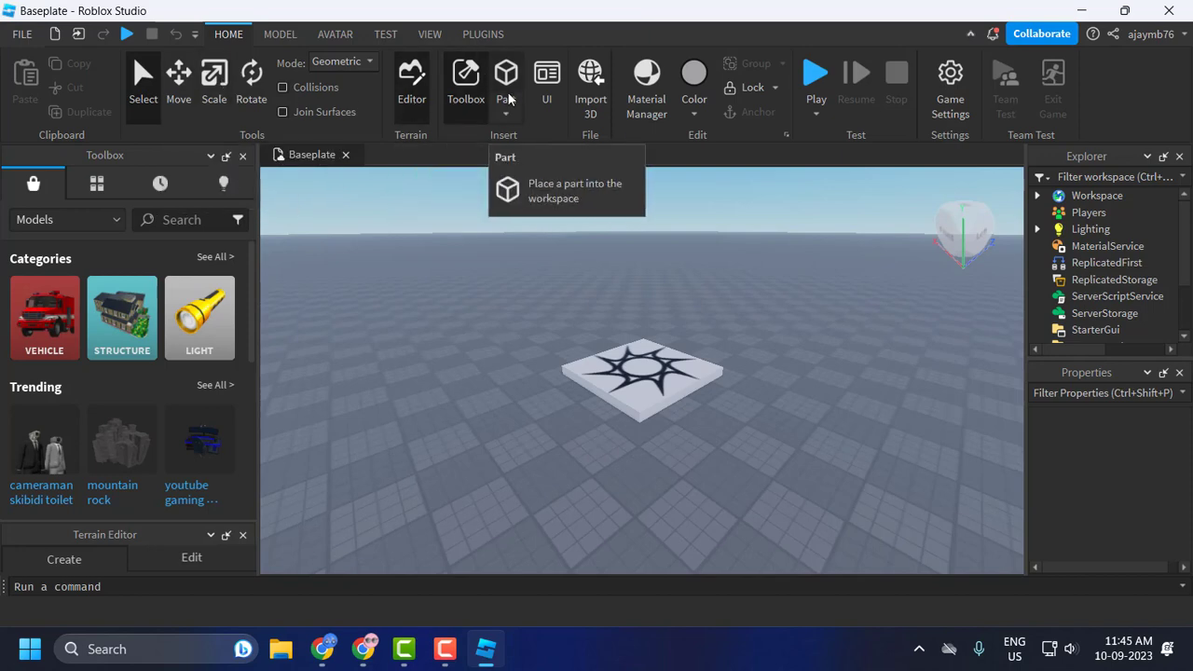
Insert a new Part into the Baseplate workspace, ready to be resized with Scale
left_click(508, 71)
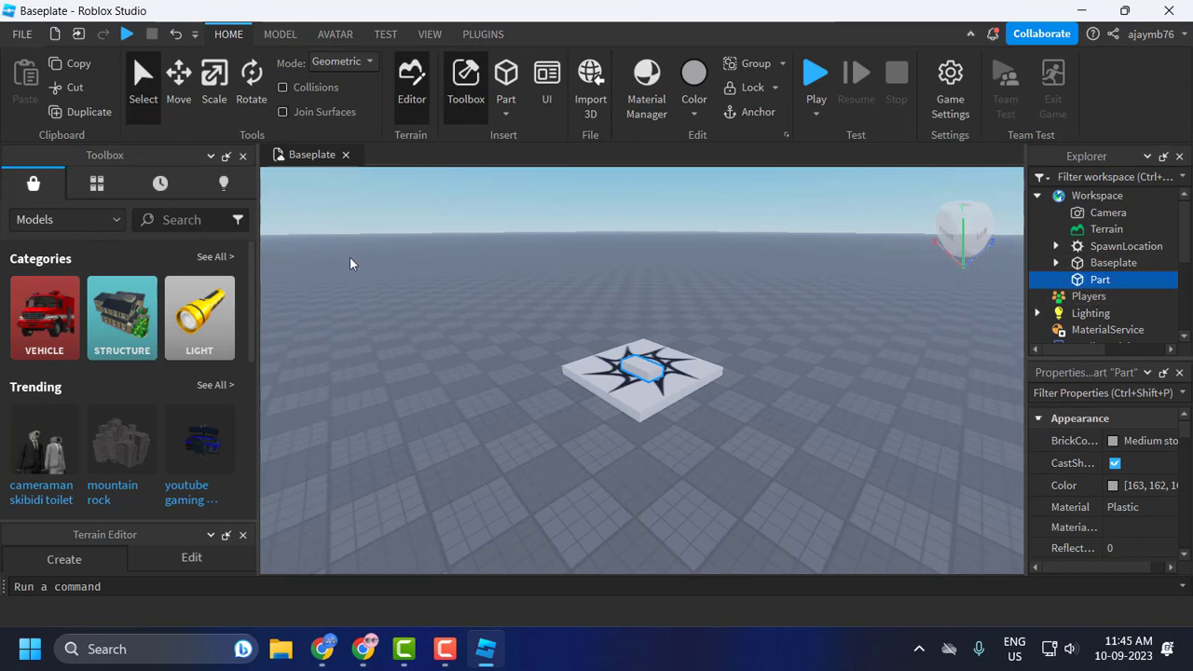
left_click(212, 79)
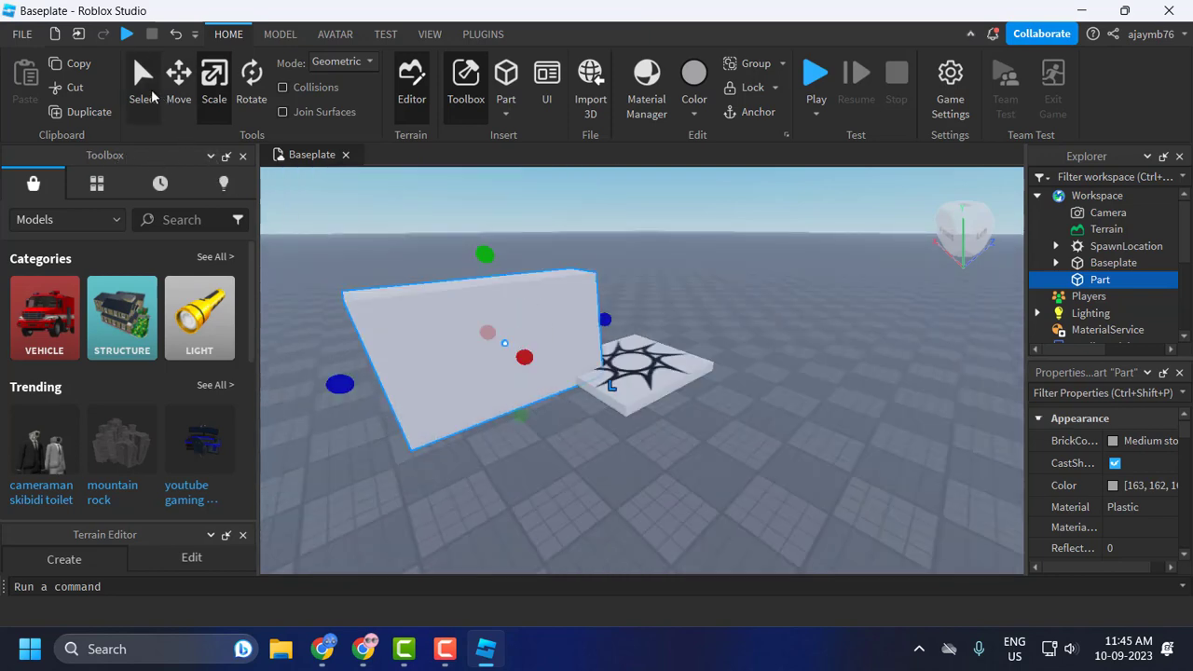
Finish stretching the Part into a tall, thin wall and return to the Select tool
left_click(142, 78)
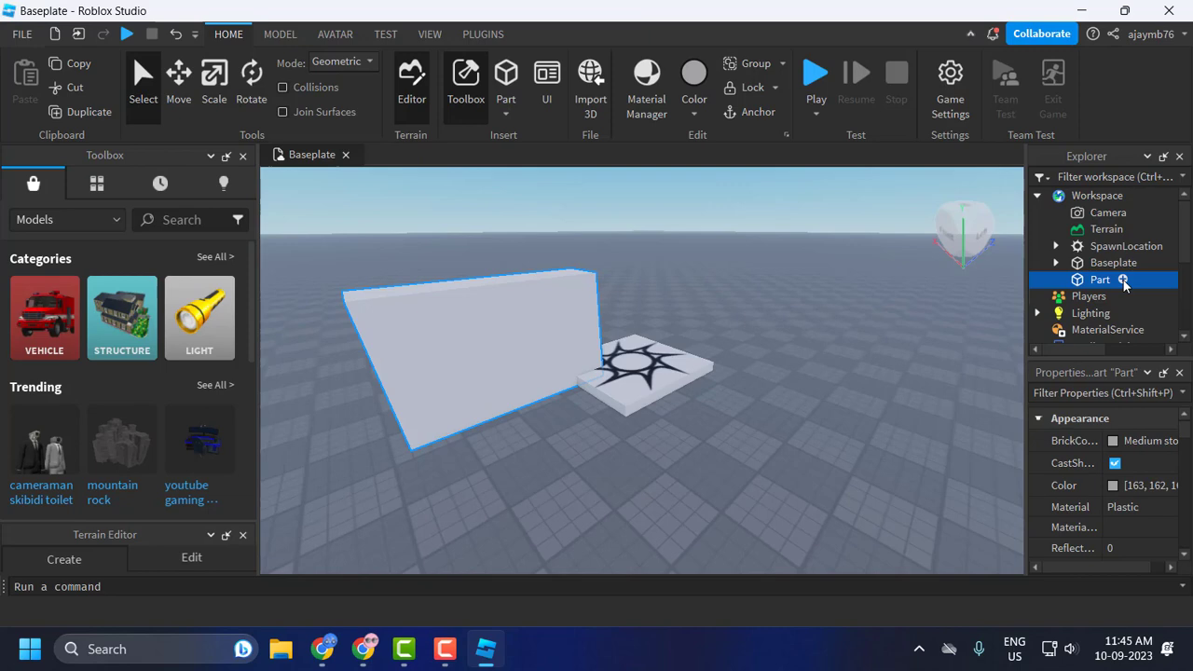
Add a Decal object inside the wall Part via the Explorer's insert search for 'decal'
left_click(1124, 279)
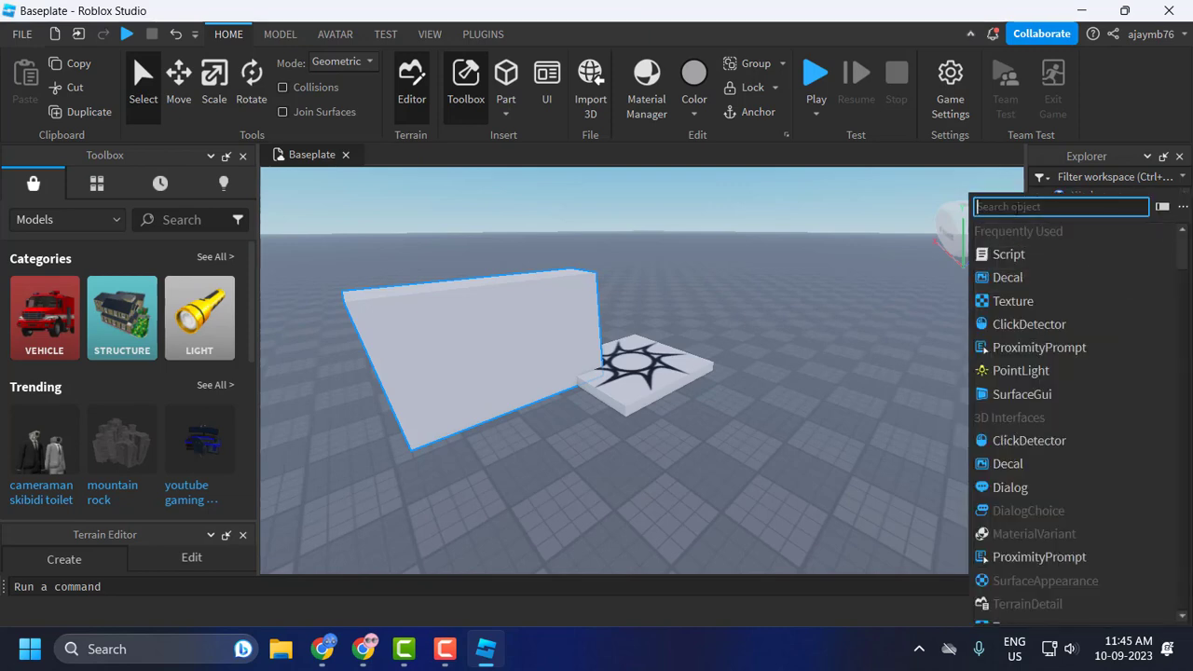
type("decal")
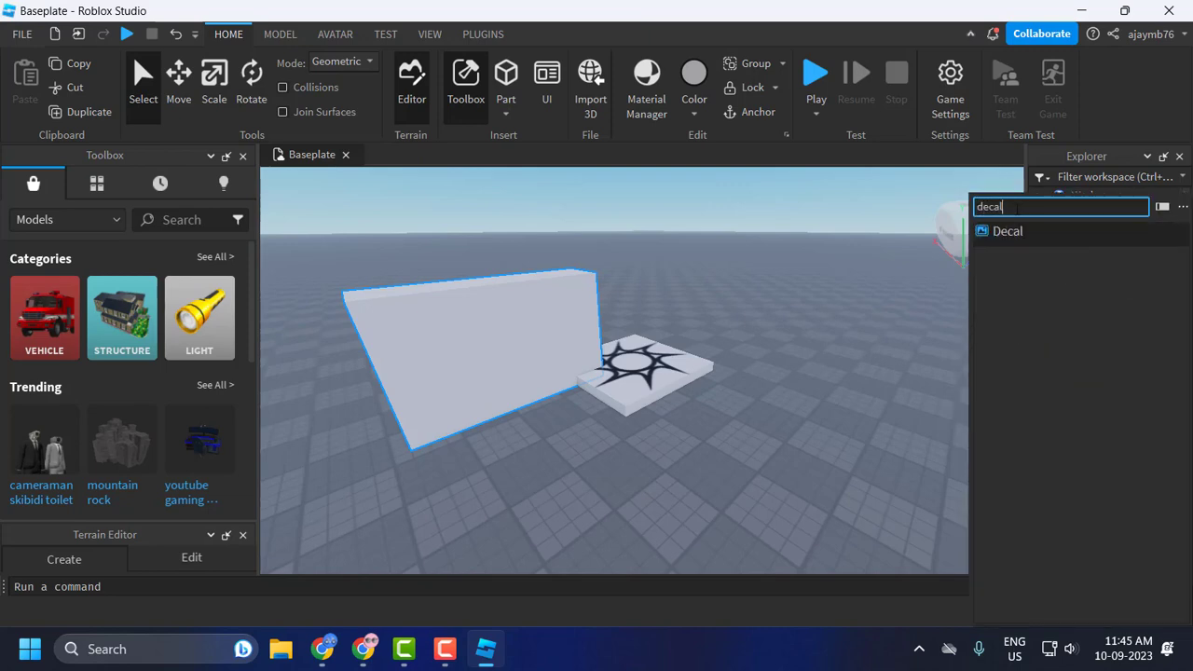
left_click(1006, 231)
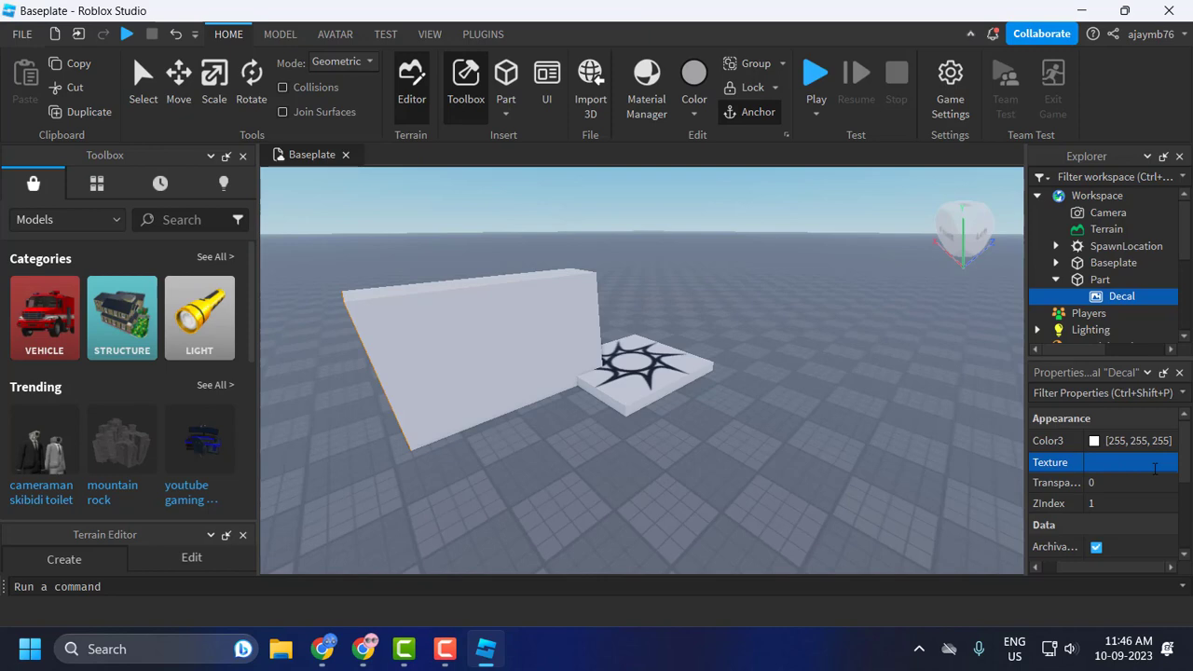
type("7451485790")
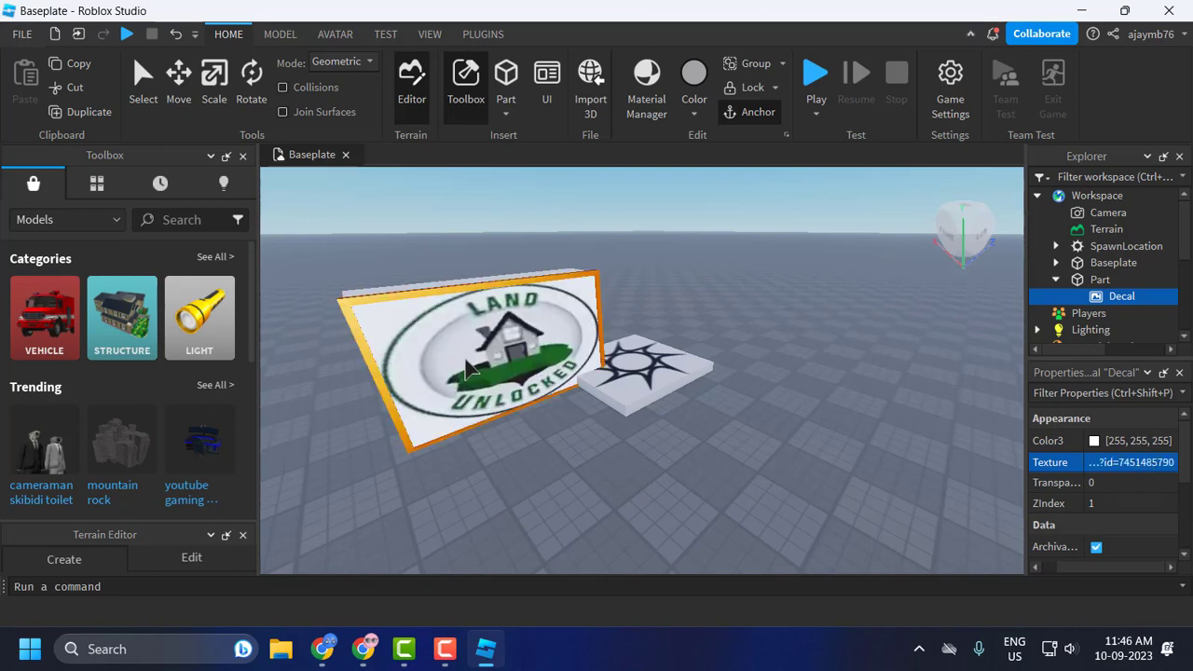